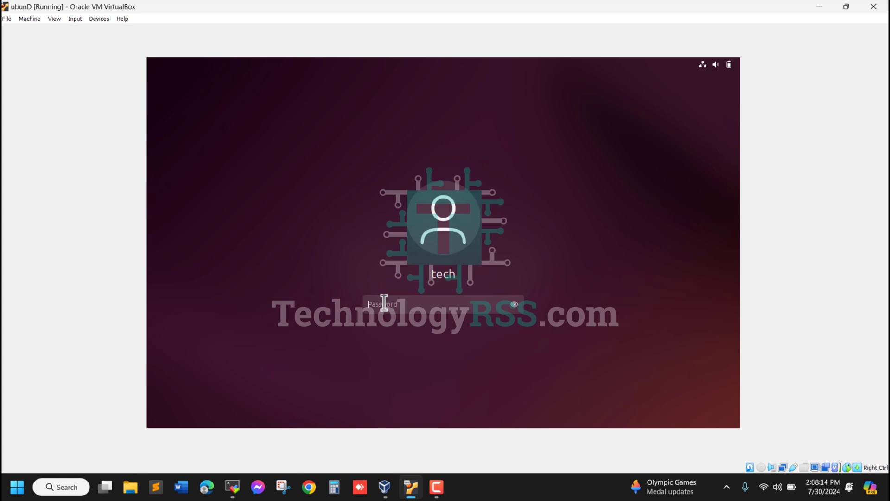
Log in to the Ubuntu VM and get a terminal on its desktop.
{"action": "type", "text": "password"}
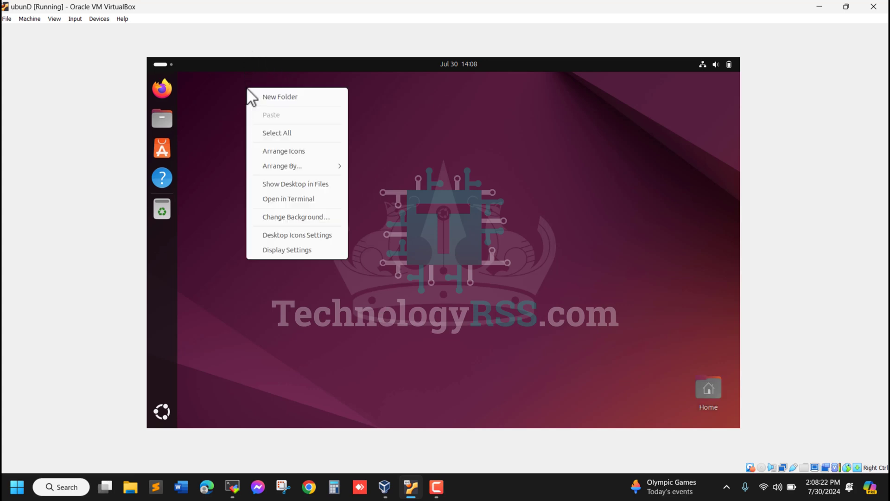
{"action": "mouse_move", "coordinate": [289, 212]}
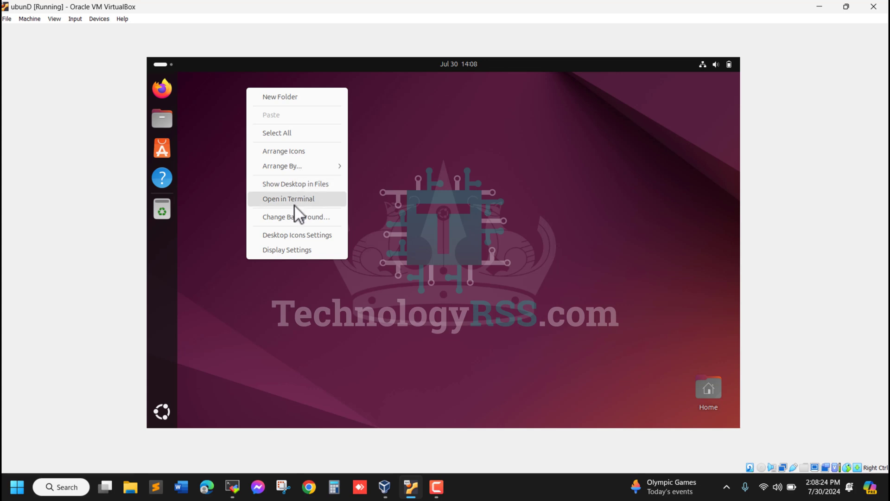
{"action": "left_click", "coordinate": [288, 198]}
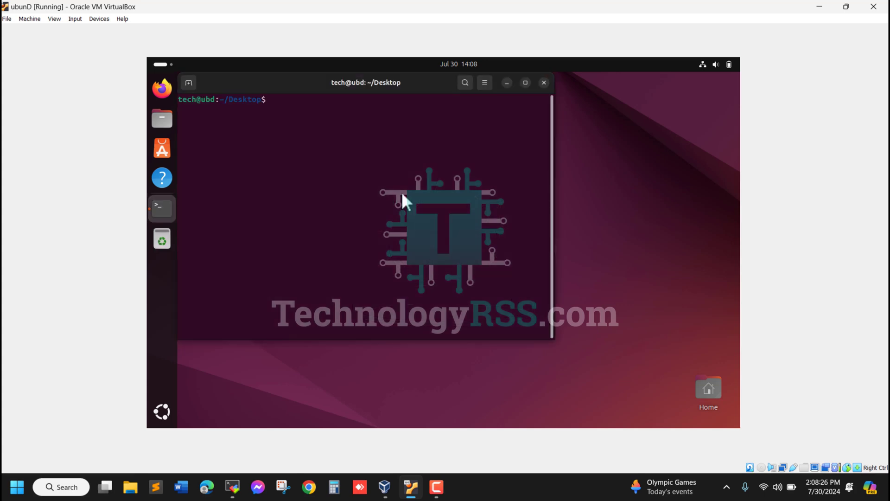
{"action": "key", "text": "Enter"}
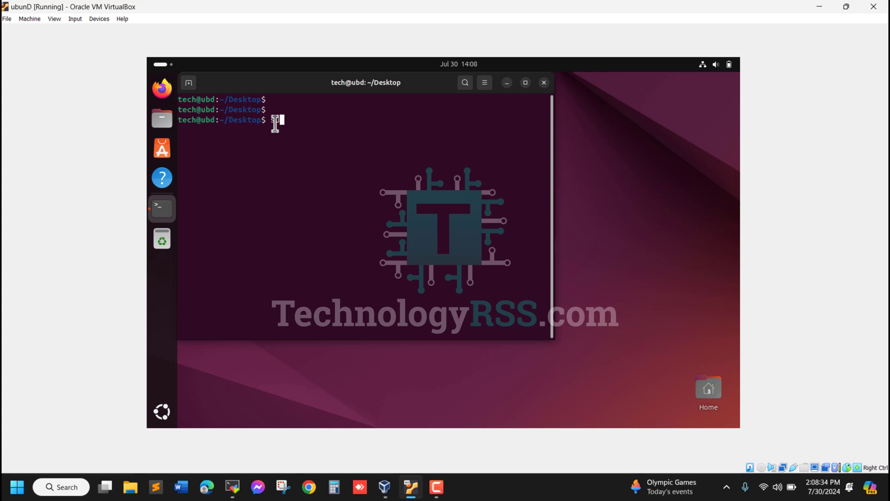
Become root with sudo su and move to root's home directory.
{"action": "type", "text": "sudo su"}
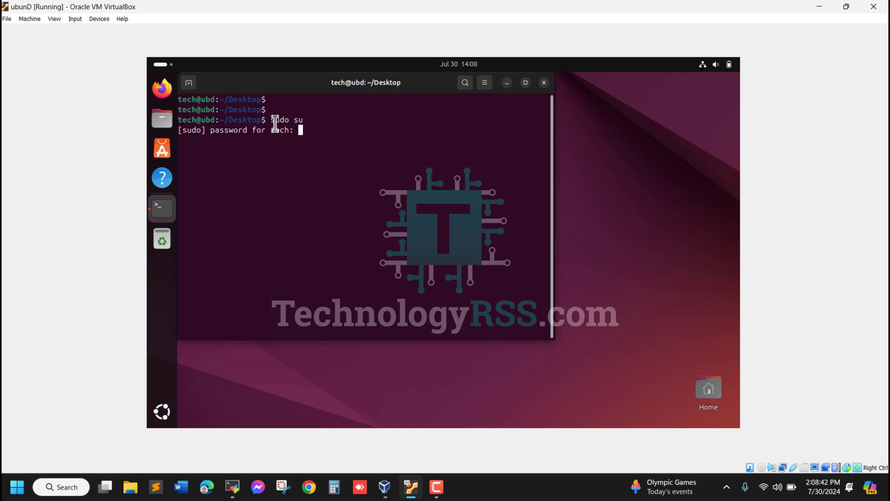
{"action": "key", "text": "Enter"}
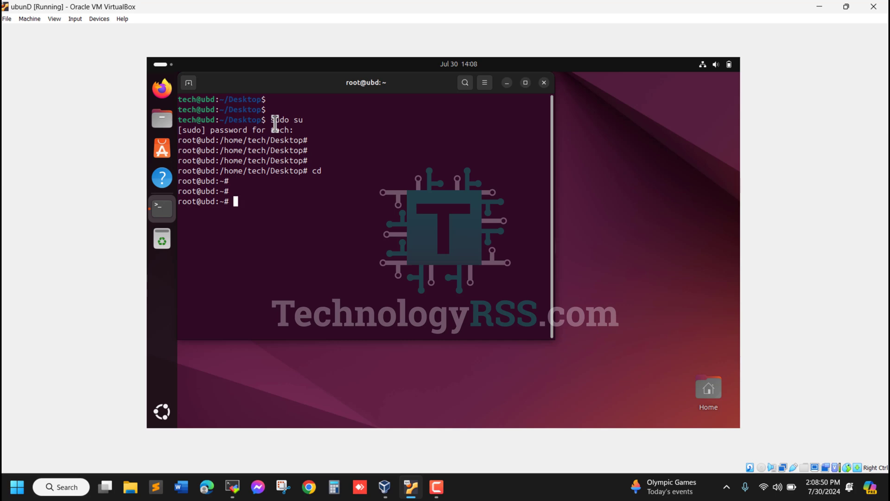
{"action": "mouse_move", "coordinate": [298, 175]}
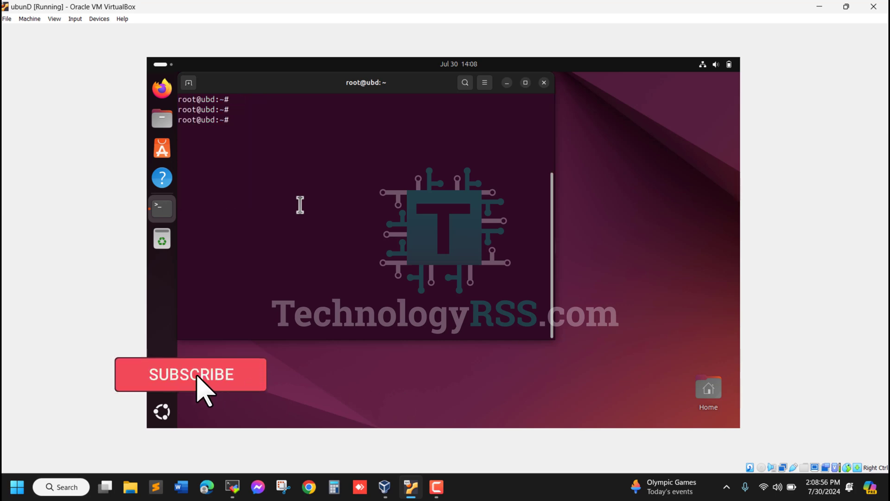
Install openssh-server with apt, answering y to continue.
{"action": "type", "text": "apt"}
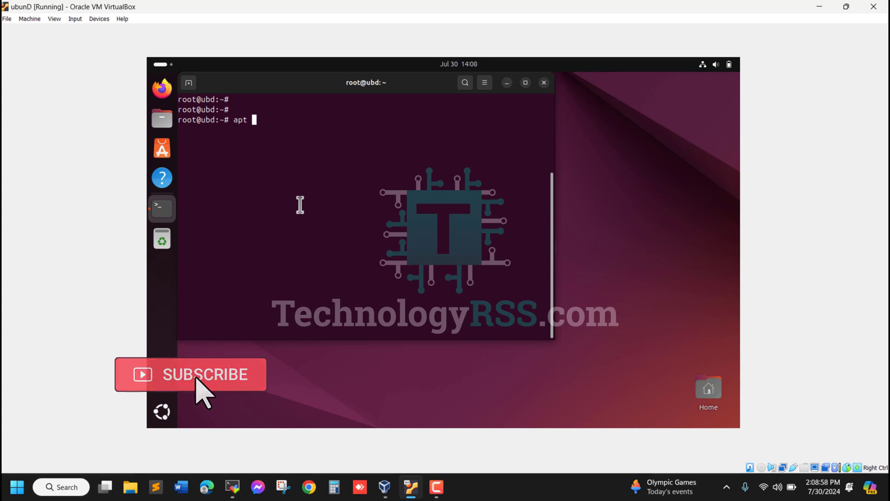
{"action": "type", "text": "ins"}
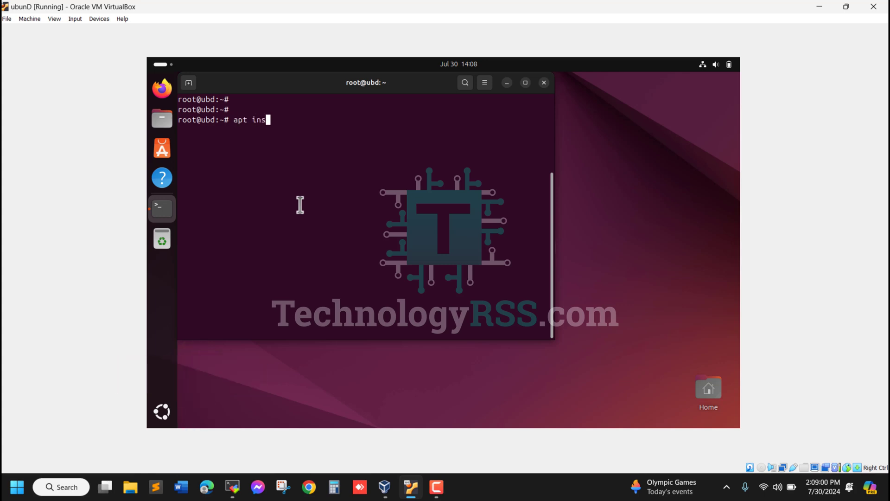
{"action": "type", "text": "tall"}
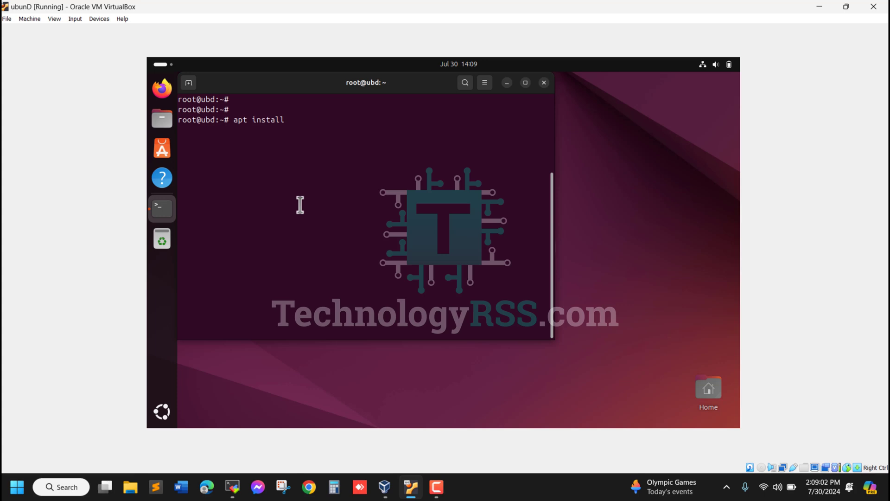
{"action": "type", "text": "openssh"}
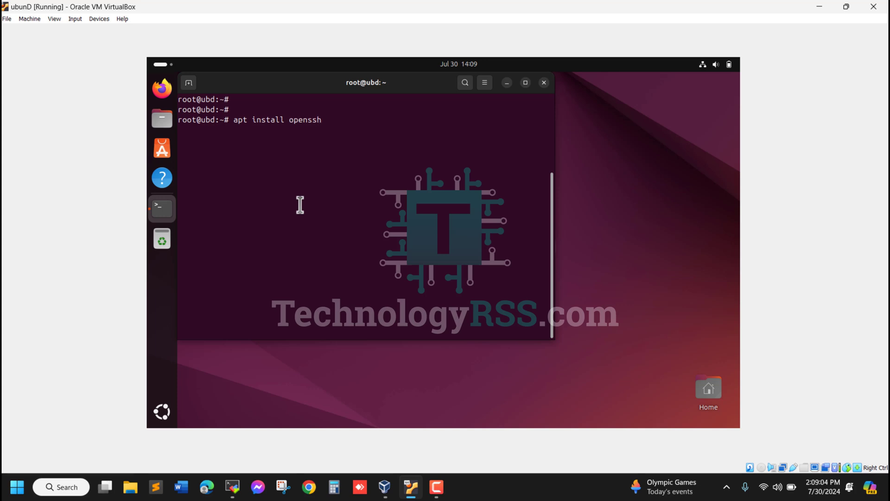
{"action": "type", "text": "-server"}
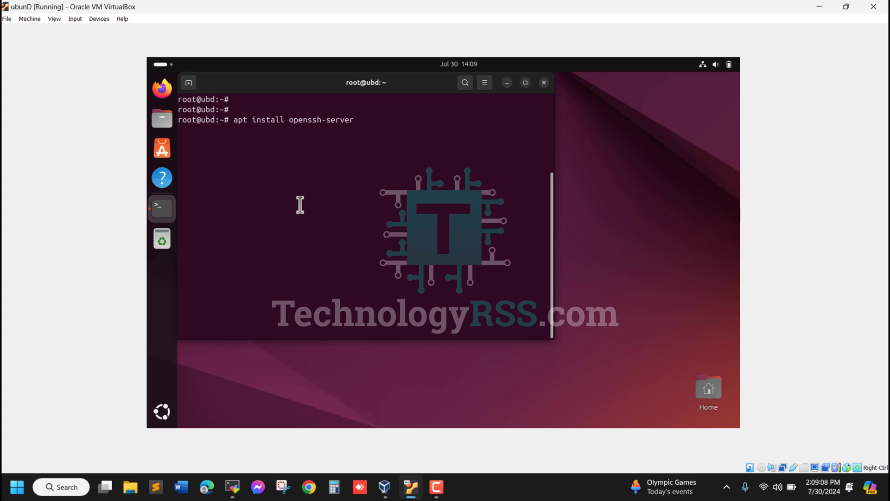
{"action": "key", "text": "Return"}
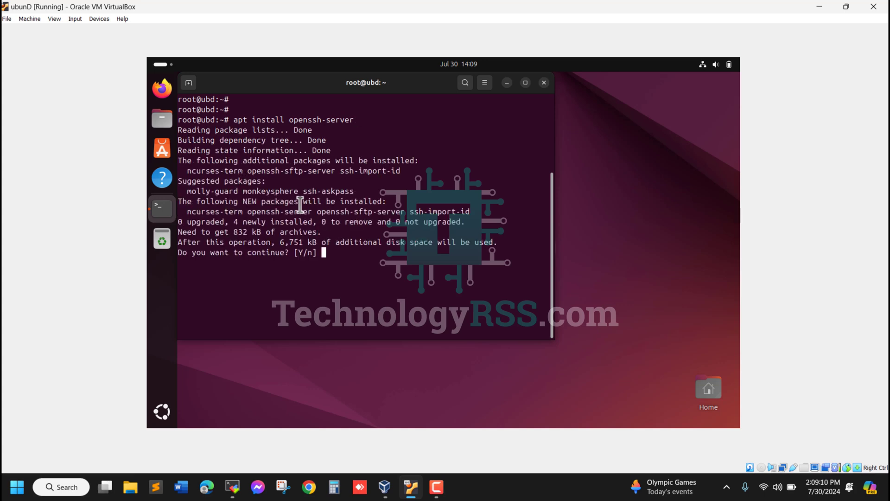
{"action": "type", "text": "y"}
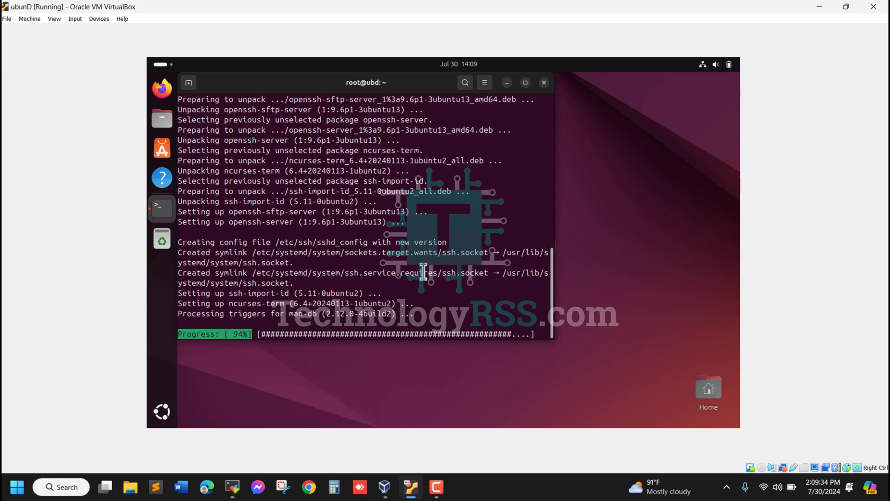
{"action": "mouse_move", "coordinate": [257, 459]}
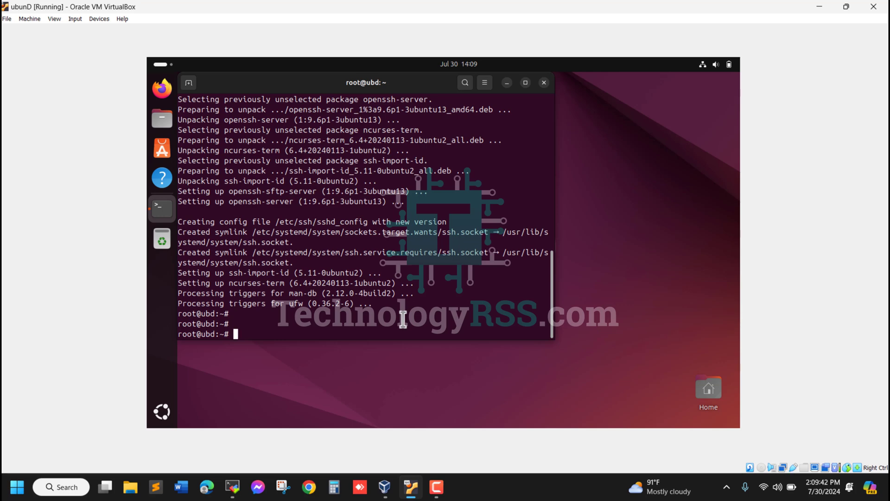
Show the ssh service status.
{"action": "type", "text": "service"}
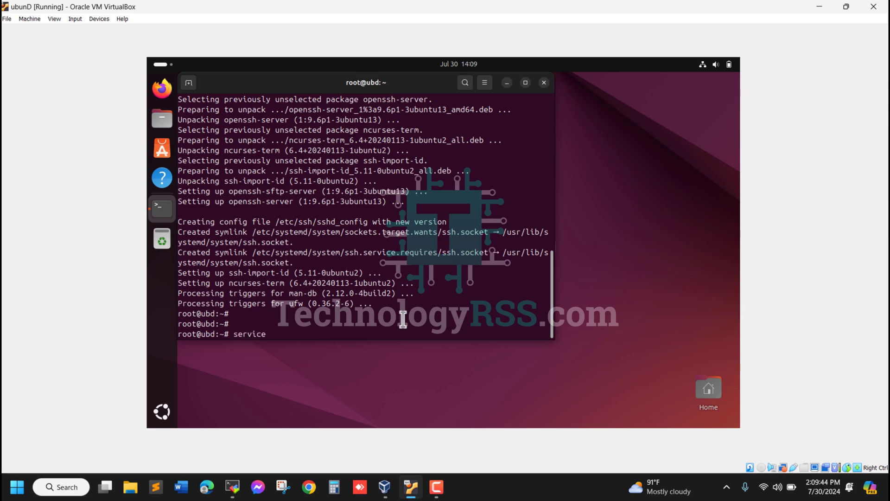
{"action": "type", "text": "ssh"}
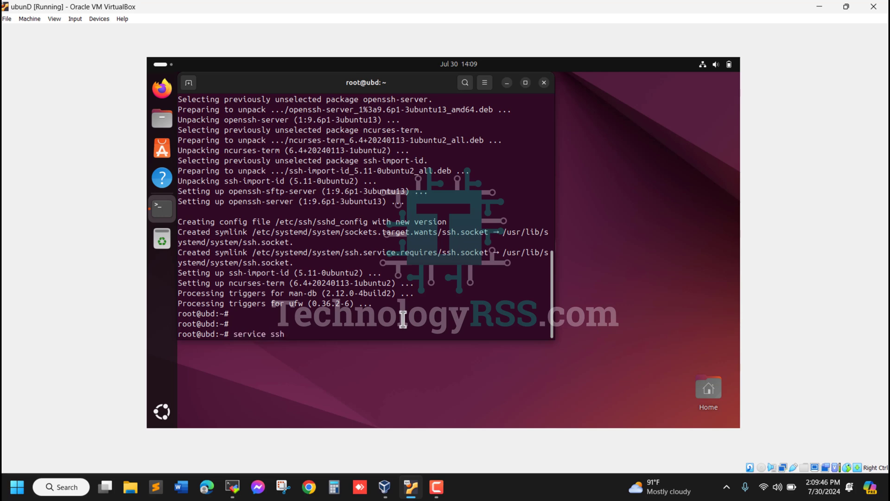
{"action": "type", "text": "status"}
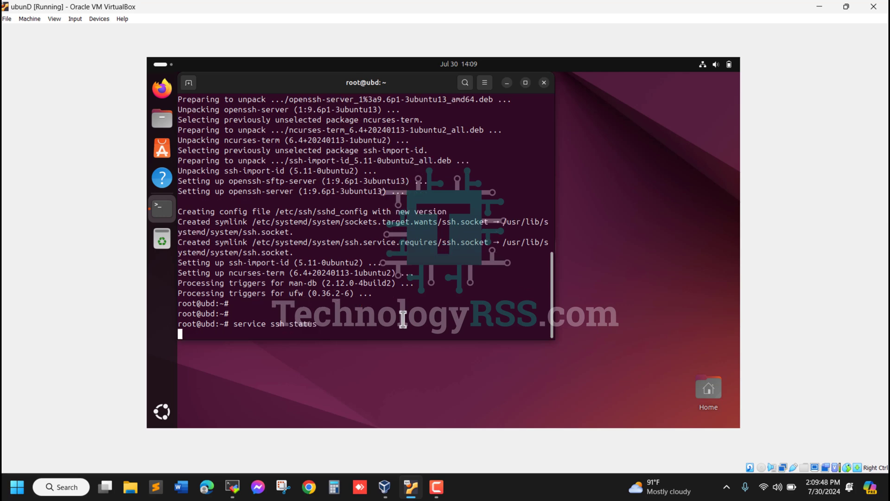
{"action": "key", "text": "Return"}
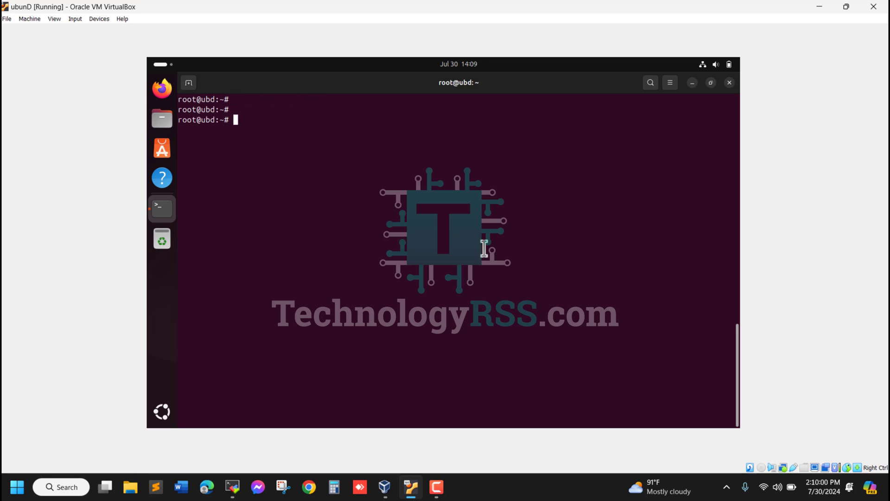
Edit /etc/ssh/sshd_config with vi and select the VM address 192.168.0.9 from ip r.
{"action": "type", "text": "vi"}
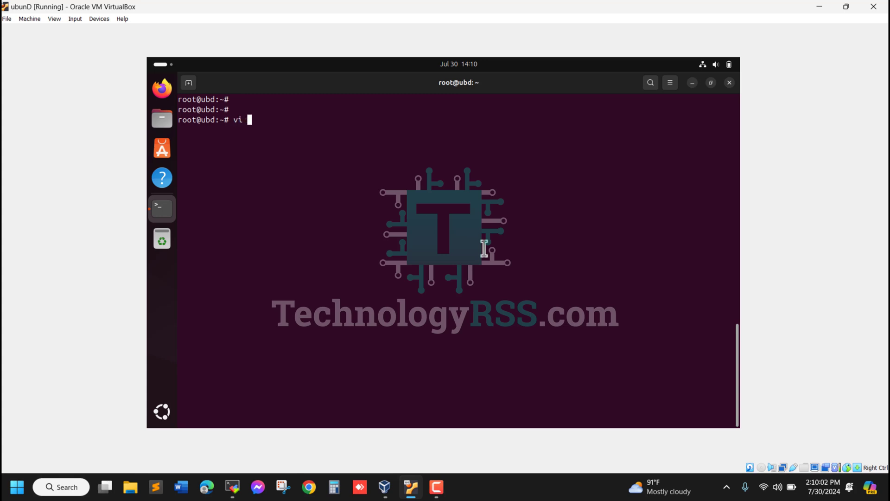
{"action": "type", "text": "/etc/ssh/sshd_config"}
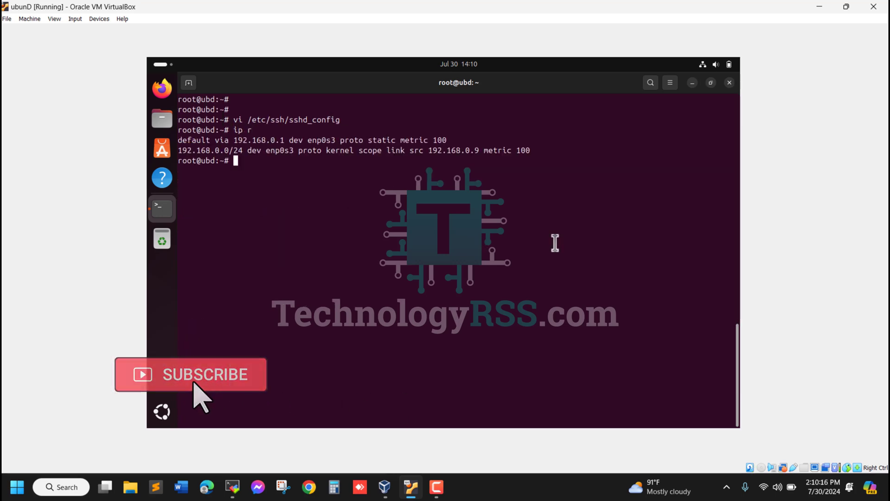
{"action": "double_click", "coordinate": [454, 150]}
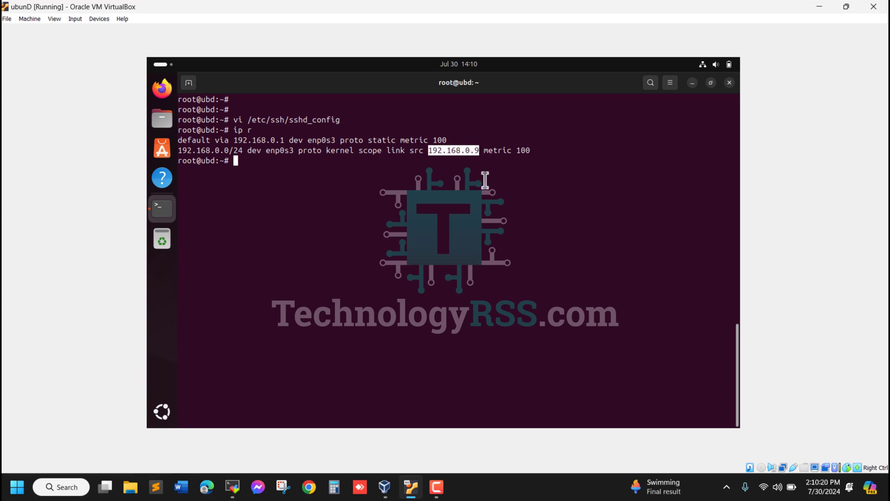
{"action": "mouse_move", "coordinate": [415, 239]}
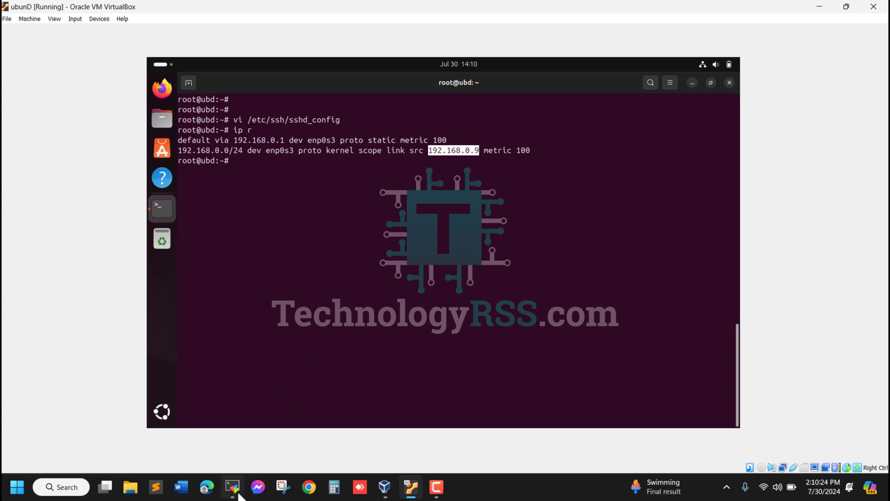
From a MobaXterm local terminal, run ssh -l root 192.168.0.9.
{"action": "left_click", "coordinate": [233, 486]}
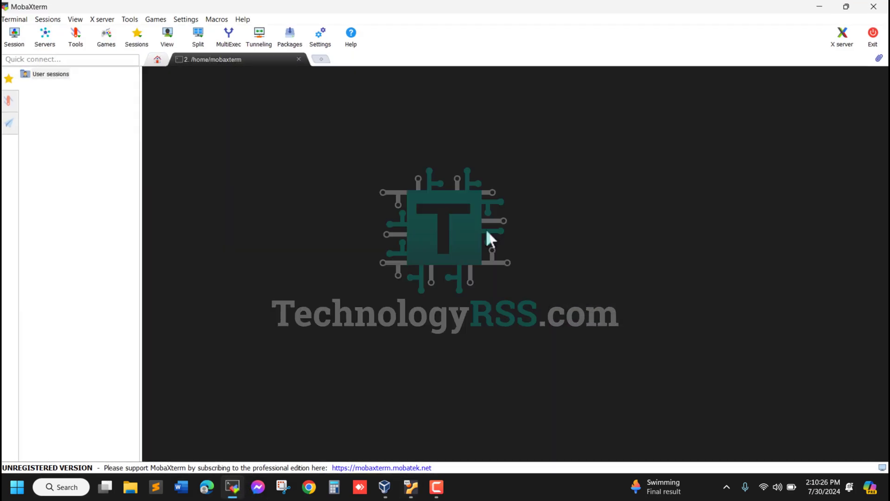
{"action": "mouse_move", "coordinate": [432, 209]}
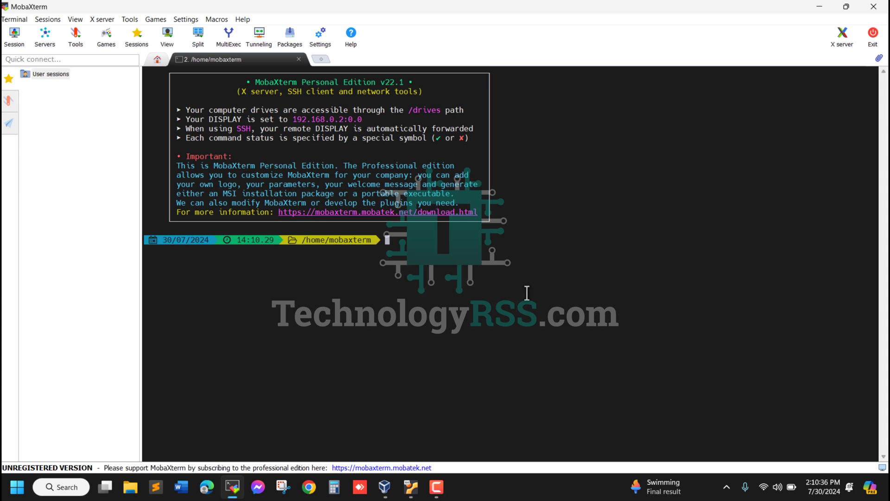
{"action": "type", "text": "ssh -l"}
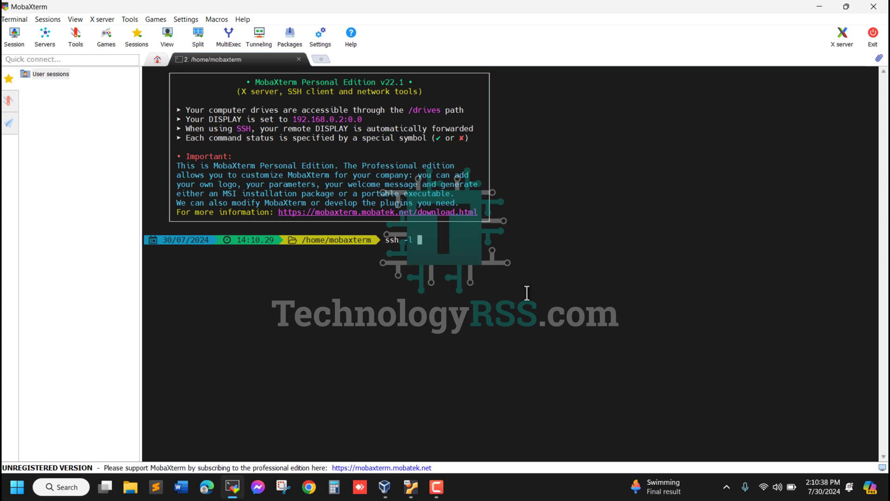
{"action": "type", "text": "root 19"}
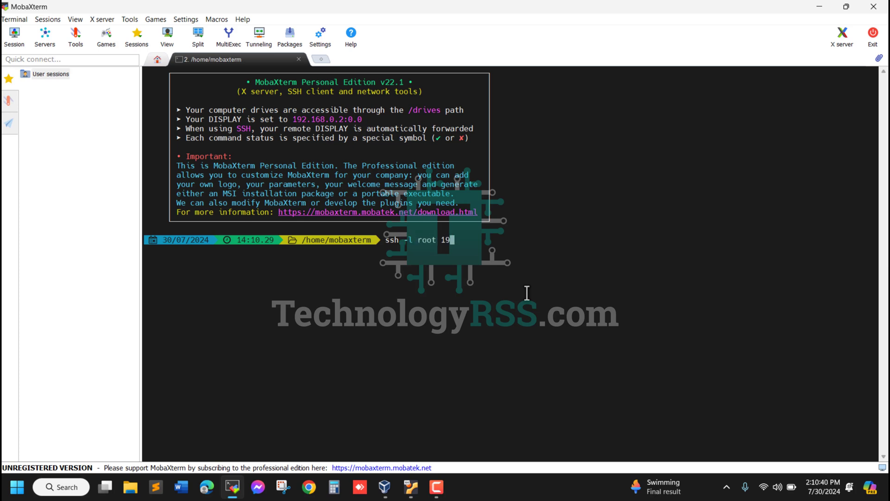
{"action": "type", "text": "2.168.0"}
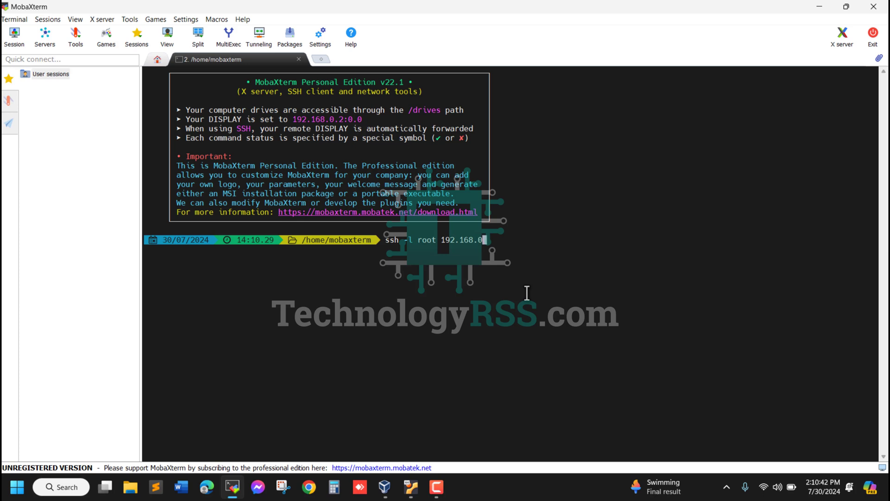
{"action": "type", "text": "9"}
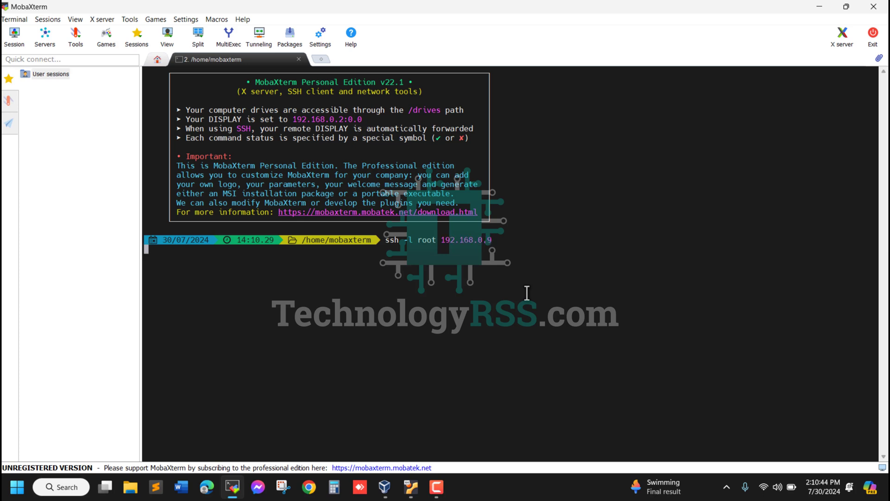
{"action": "key", "text": "Return"}
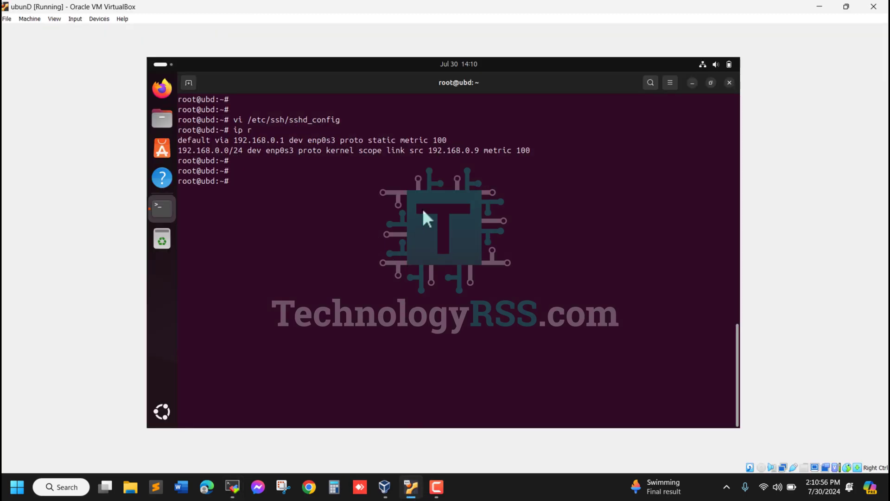
Set a new root password with passwd, then return to the SSH client.
{"action": "type", "text": "passwd"}
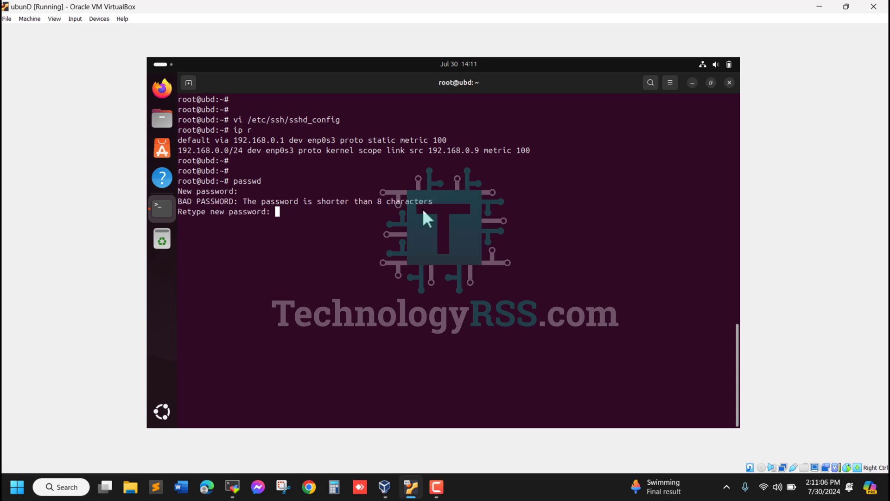
{"action": "key", "text": "Enter"}
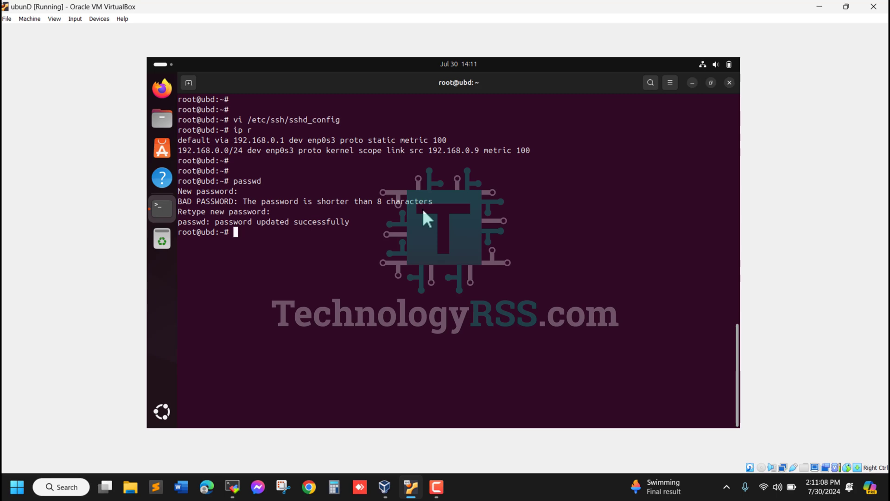
{"action": "left_click", "coordinate": [232, 486]}
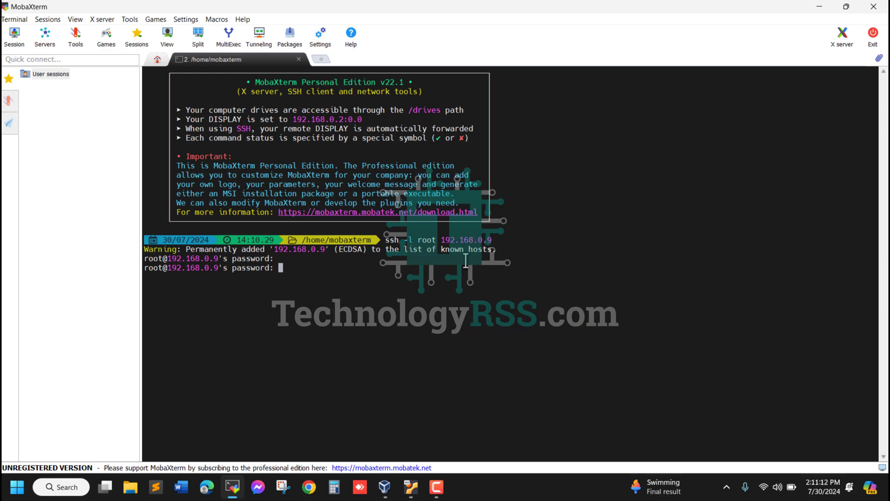
Submit root's password for 192.168.0.9, get refused, and go back to the VM.
{"action": "key", "text": "Enter"}
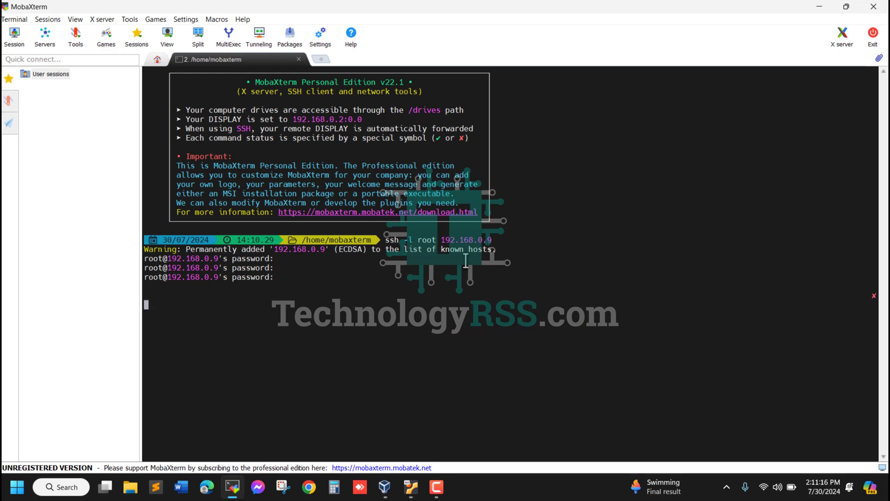
{"action": "left_click", "coordinate": [410, 499]}
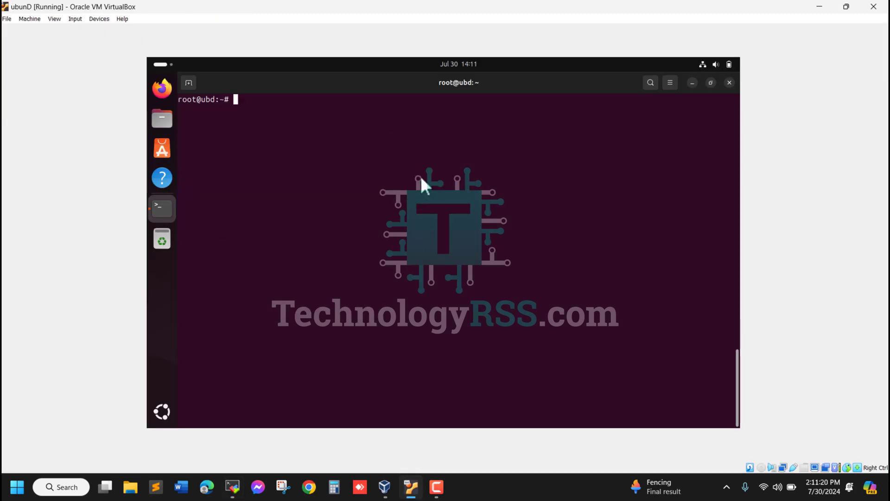
Load /etc/ssh/sshd_config in vi.
{"action": "type", "text": "vi /et"}
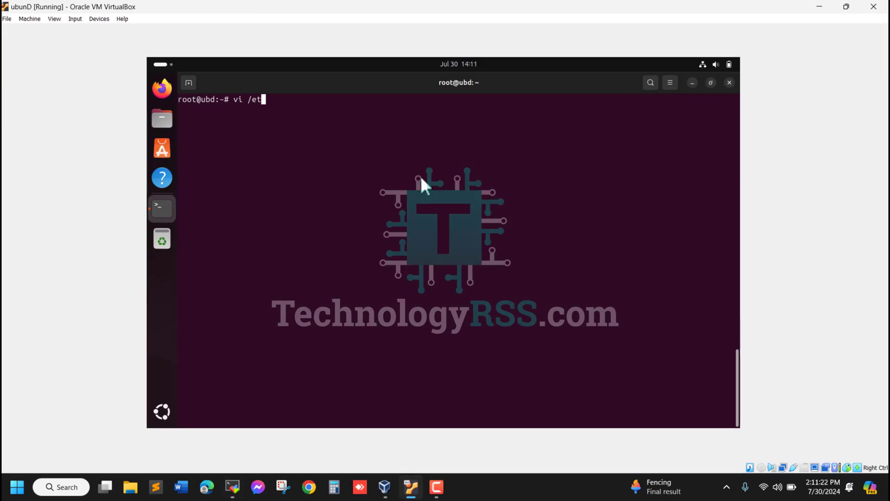
{"action": "type", "text": "c/"}
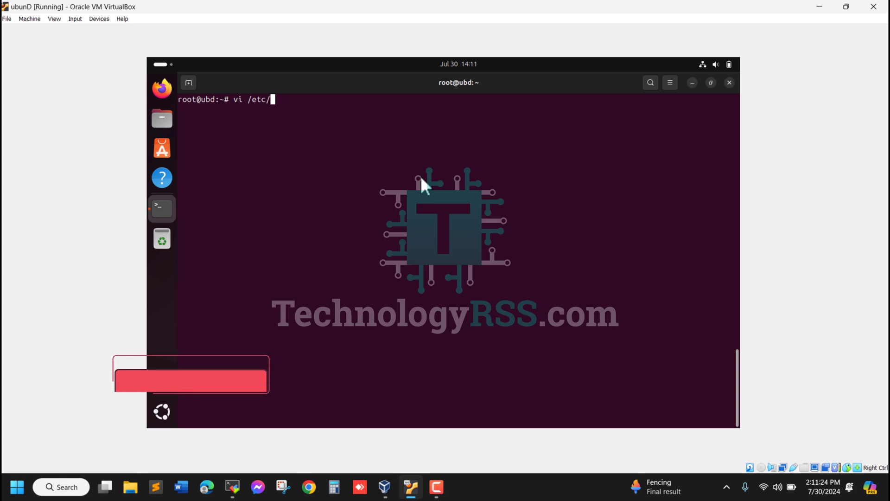
{"action": "type", "text": "ssh/"}
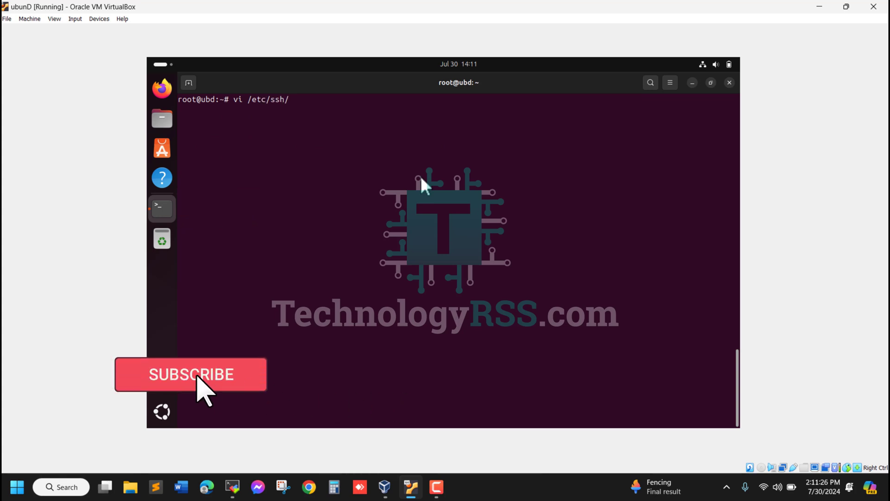
{"action": "type", "text": "ss"}
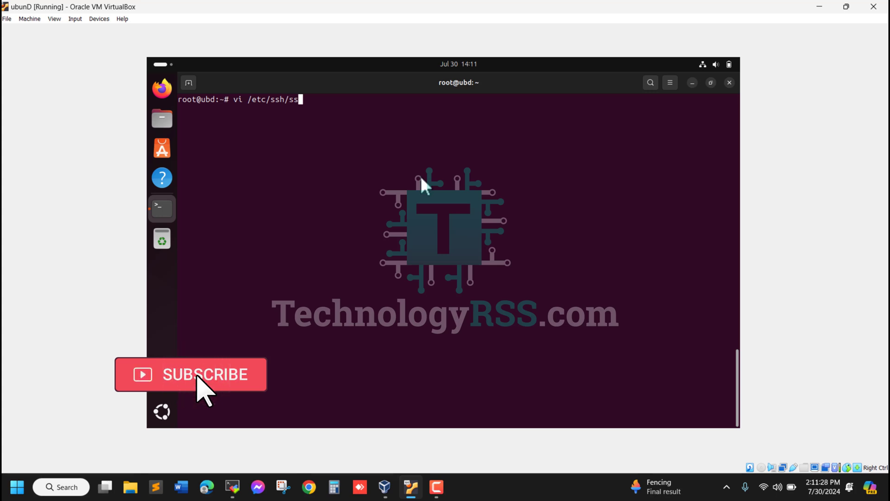
{"action": "type", "text": "hd_config"}
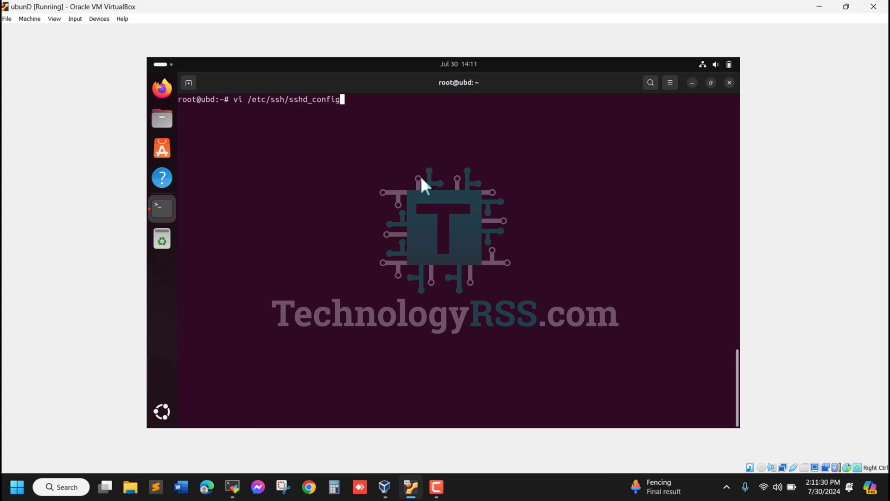
{"action": "key", "text": "Return"}
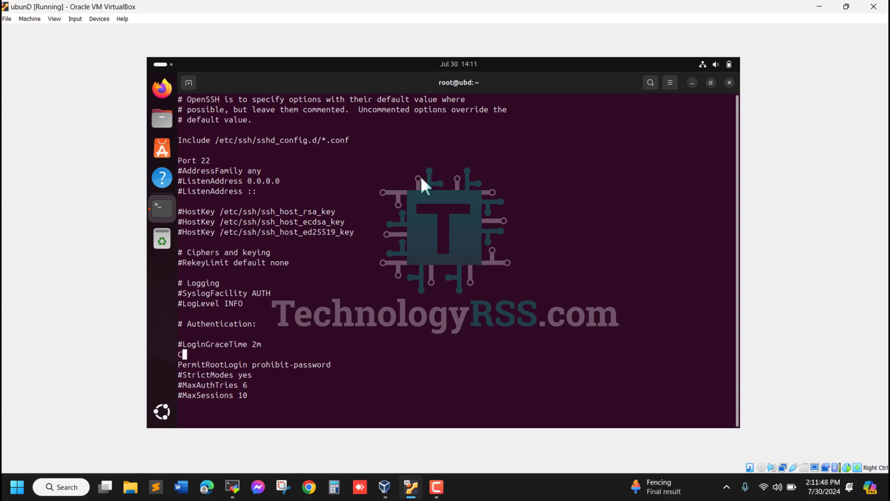
Replace prohibit-password with yes on PermitRootLogin and save with :wq.
{"action": "key", "text": "Backspace"}
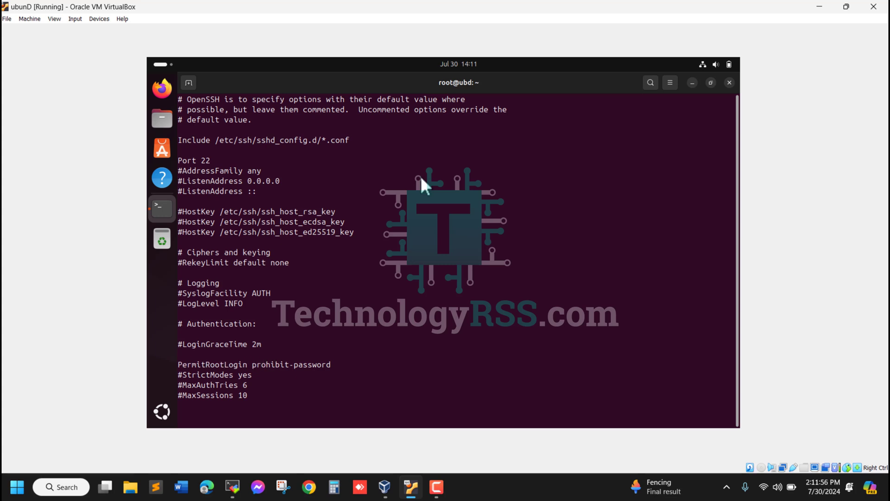
{"action": "type", "text": "yes"}
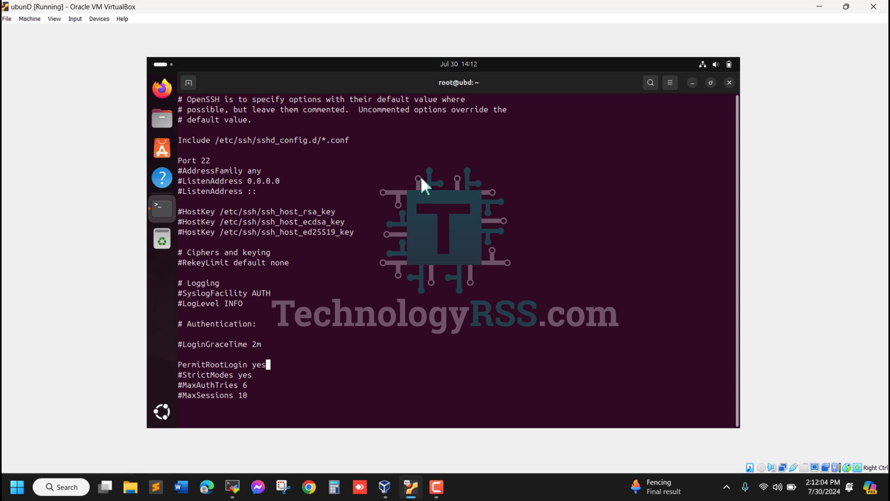
{"action": "key", "text": "Escape"}
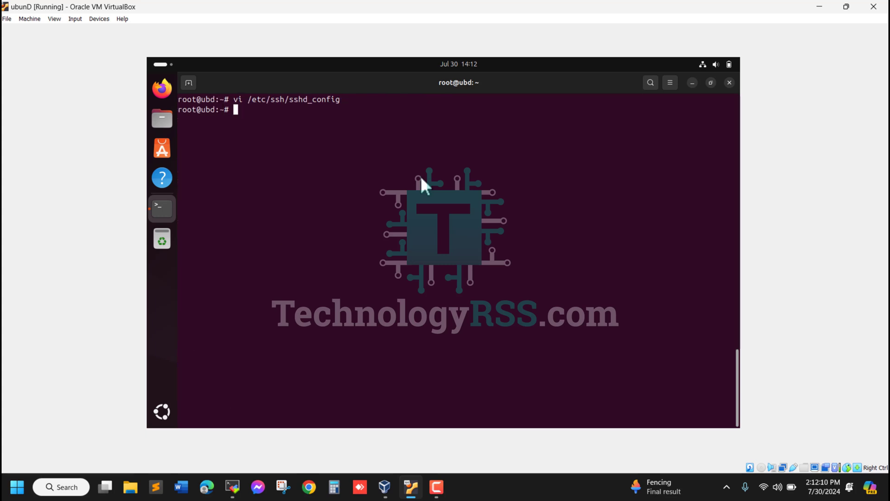
Run service ssh restart then service ssh status, showing active (running).
{"action": "type", "text": "service"}
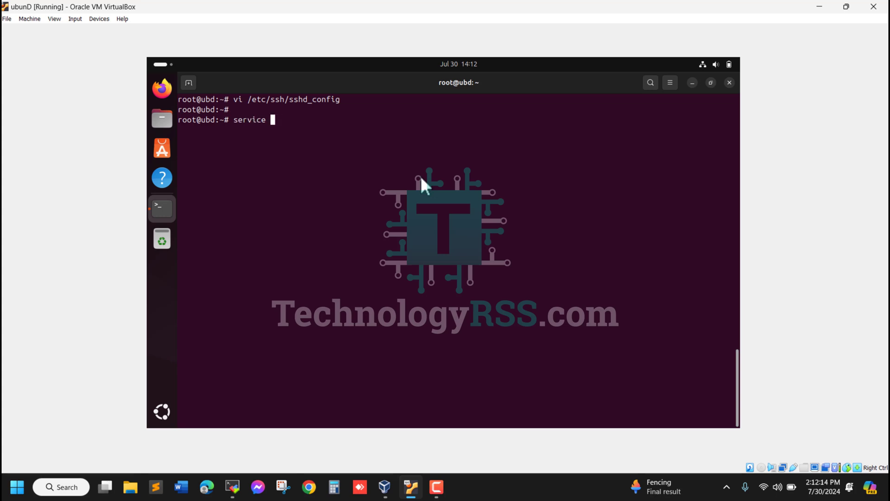
{"action": "type", "text": "ssh"}
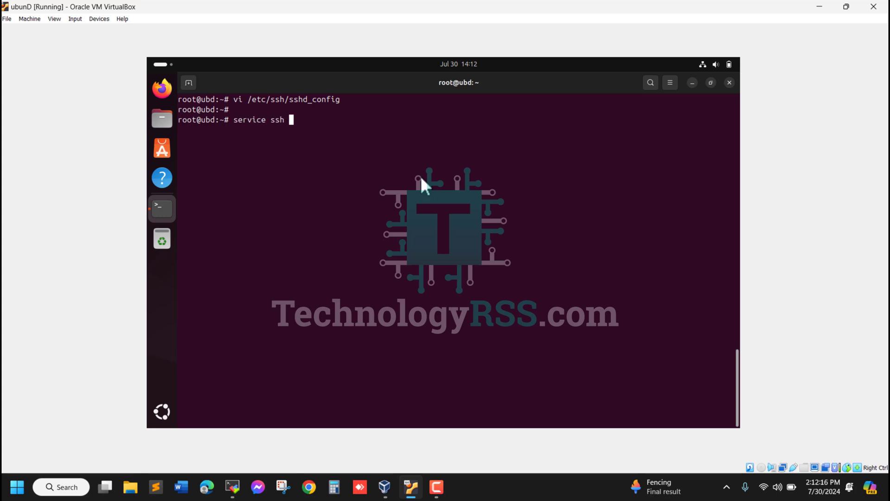
{"action": "type", "text": "restart"}
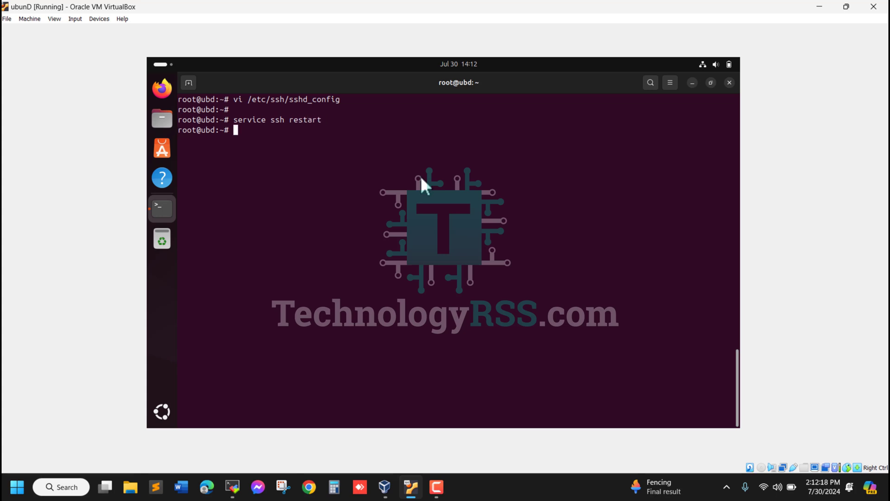
{"action": "type", "text": "service ssh r"}
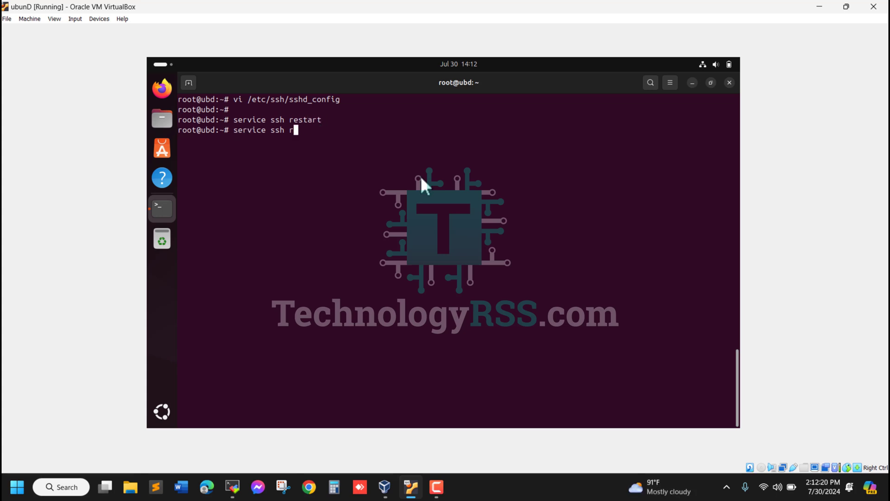
{"action": "type", "text": "tatus"}
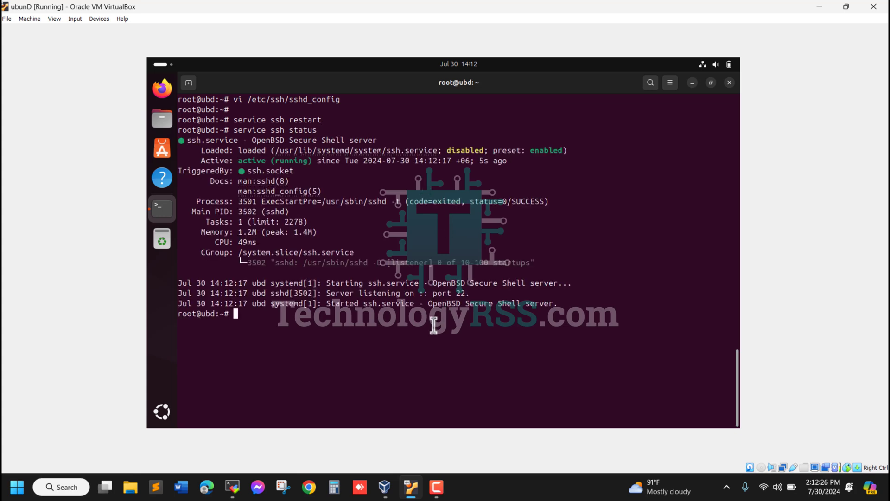
In MobaXterm, log in as root to 192.168.0.9 over SSH and reach the Ubuntu shell.
{"action": "left_click", "coordinate": [232, 485]}
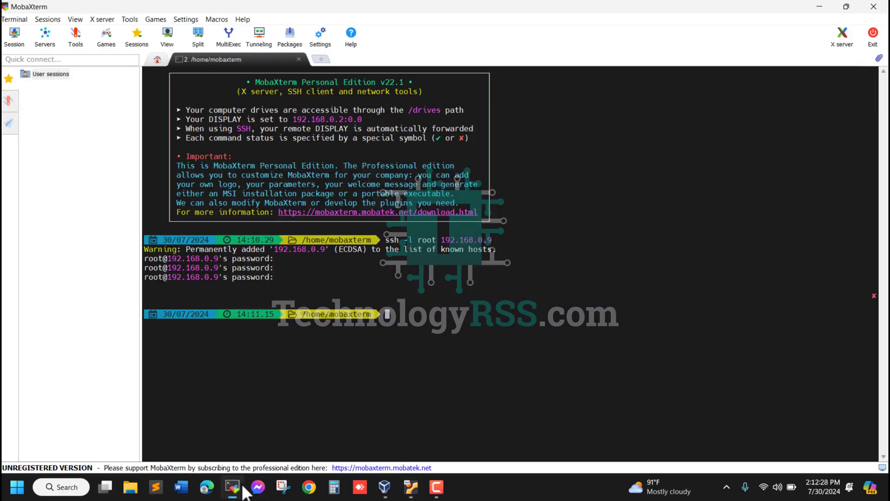
{"action": "type", "text": "ssh -l root 192.168.0.9"}
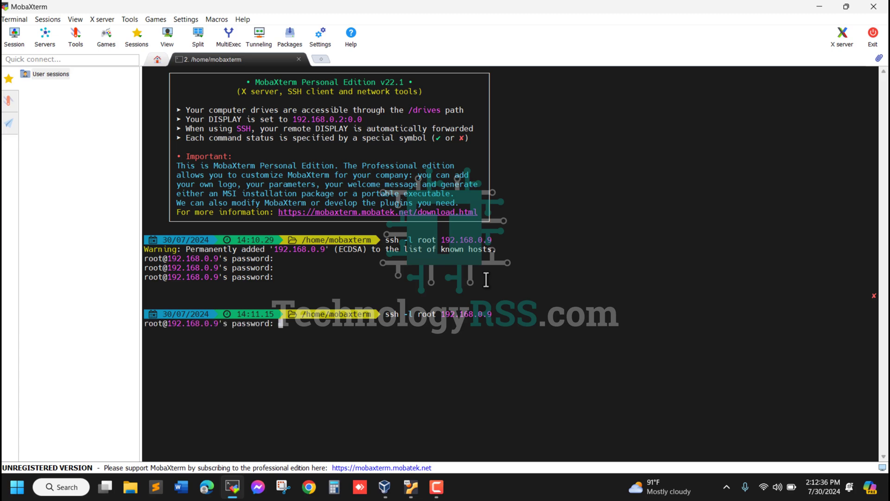
{"action": "key", "text": "Enter"}
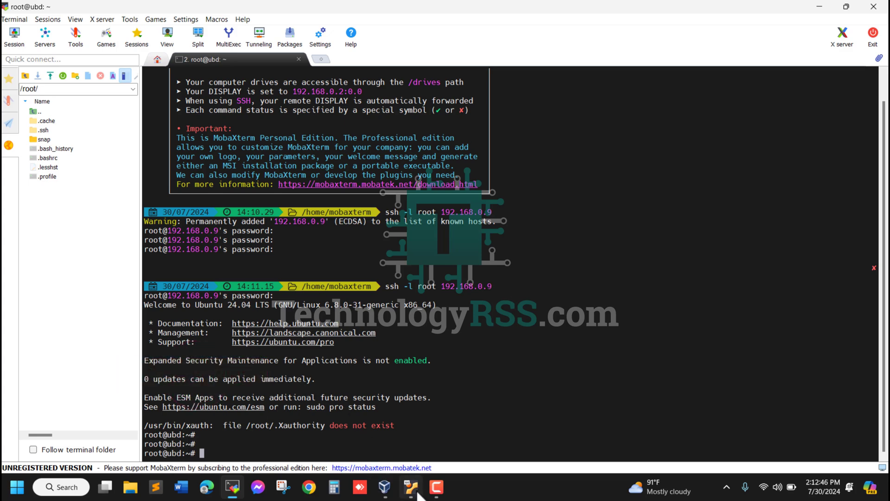
{"action": "left_click", "coordinate": [413, 499]}
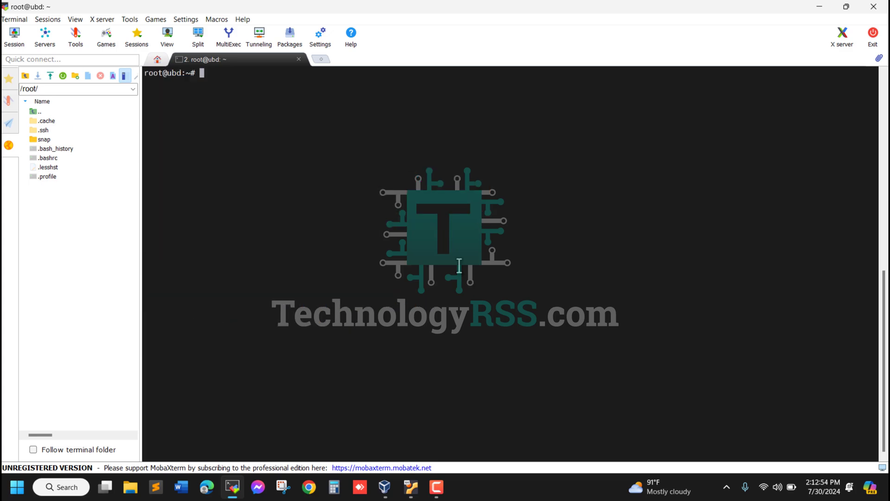
Add an extra local terminal tab and close it again.
{"action": "left_click", "coordinate": [321, 59]}
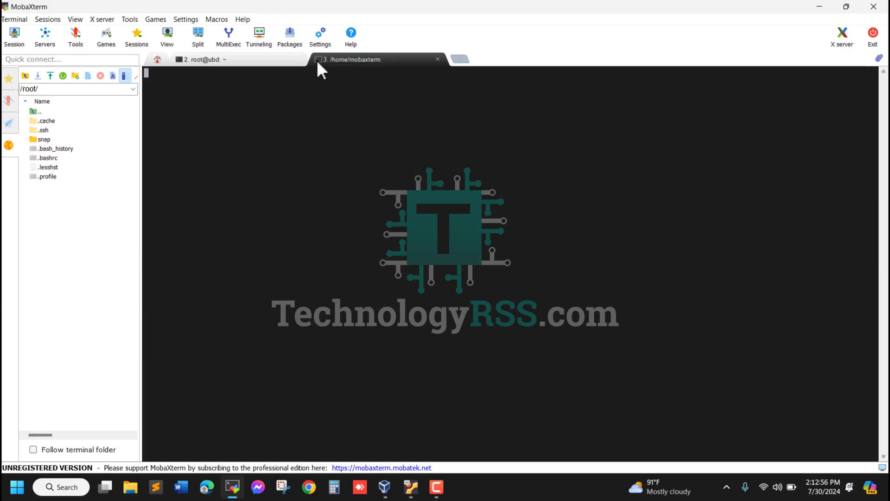
{"action": "left_click", "coordinate": [353, 60]}
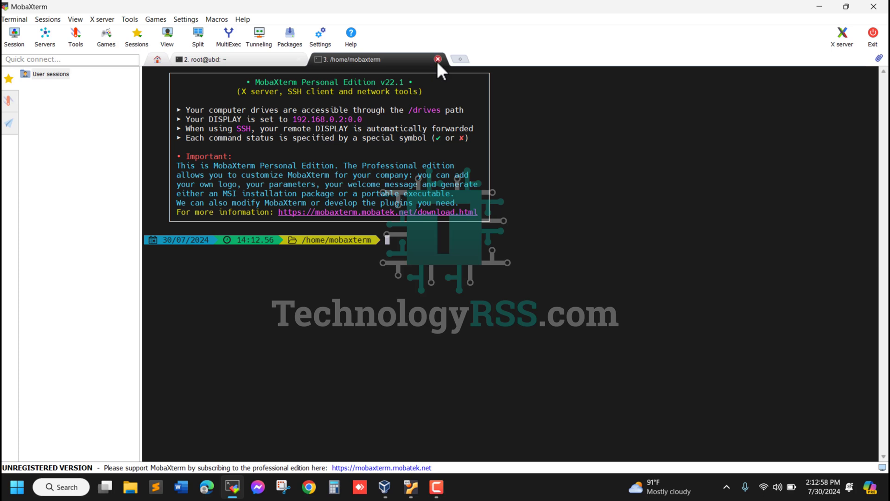
{"action": "left_click", "coordinate": [437, 59]}
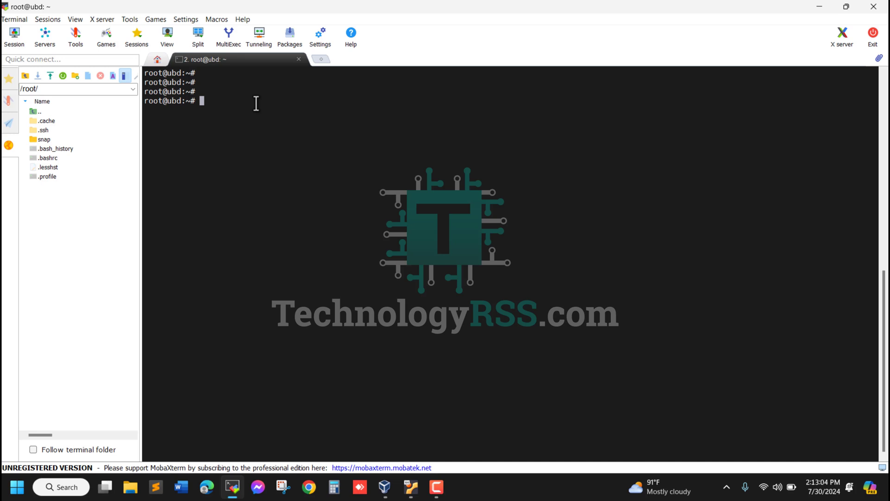
{"action": "mouse_move", "coordinate": [394, 94]}
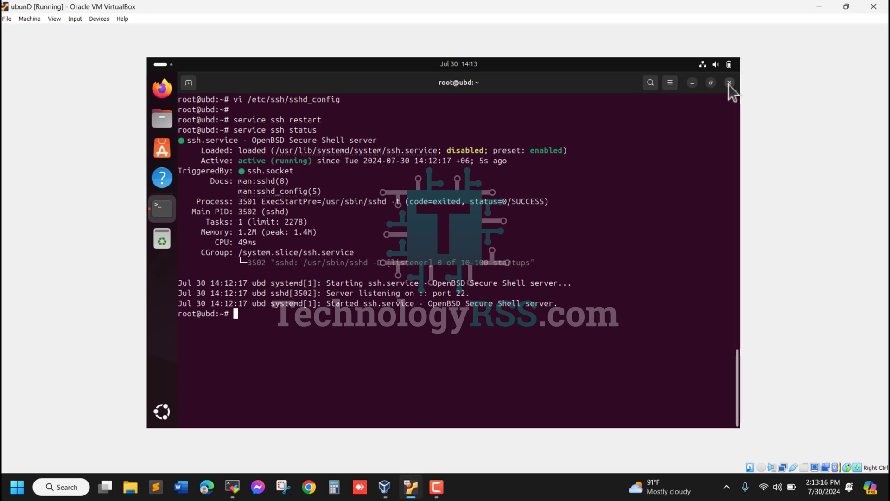
Close the guest terminal despite its running process and minimize the VirtualBox window.
{"action": "left_click", "coordinate": [728, 83]}
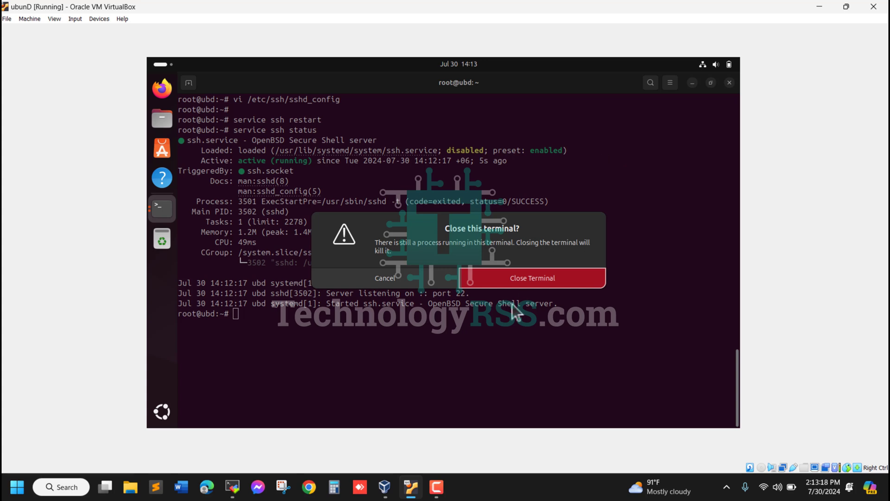
{"action": "left_click", "coordinate": [532, 278]}
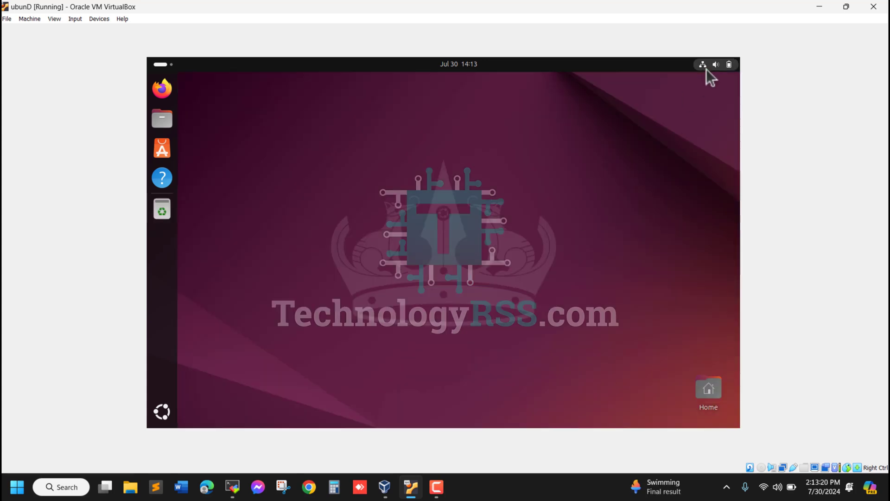
{"action": "left_click", "coordinate": [716, 64]}
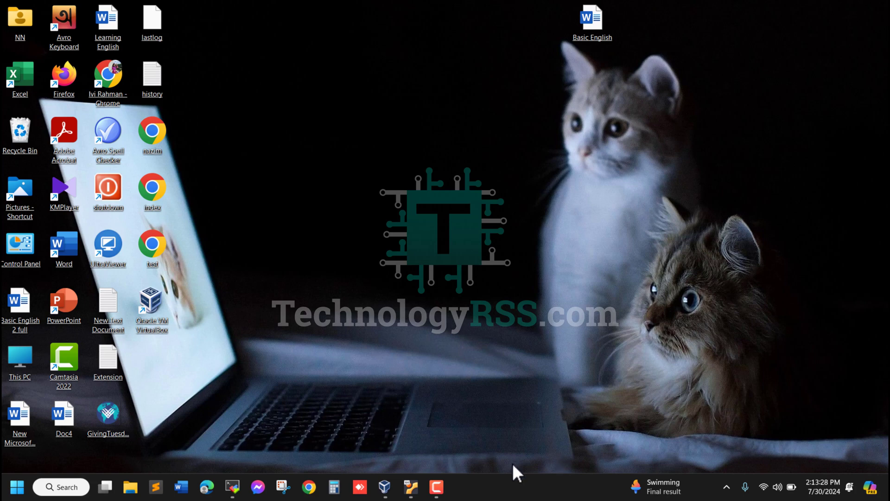
{"action": "mouse_move", "coordinate": [750, 408]}
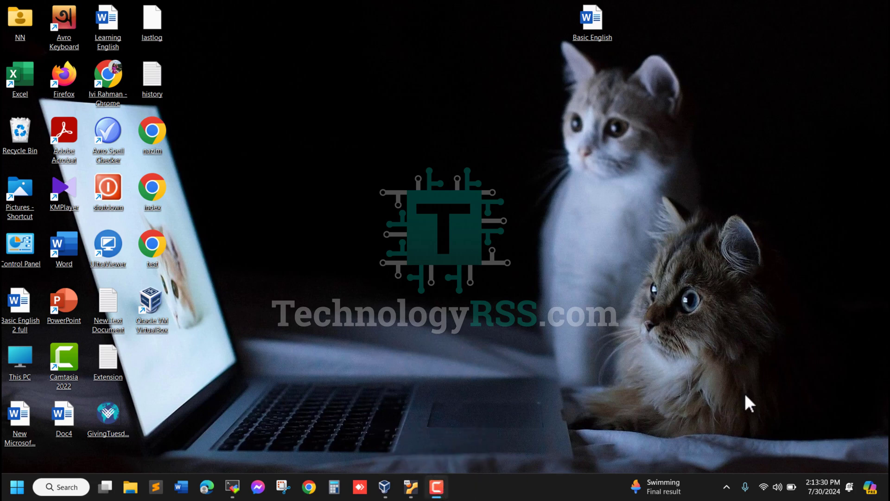